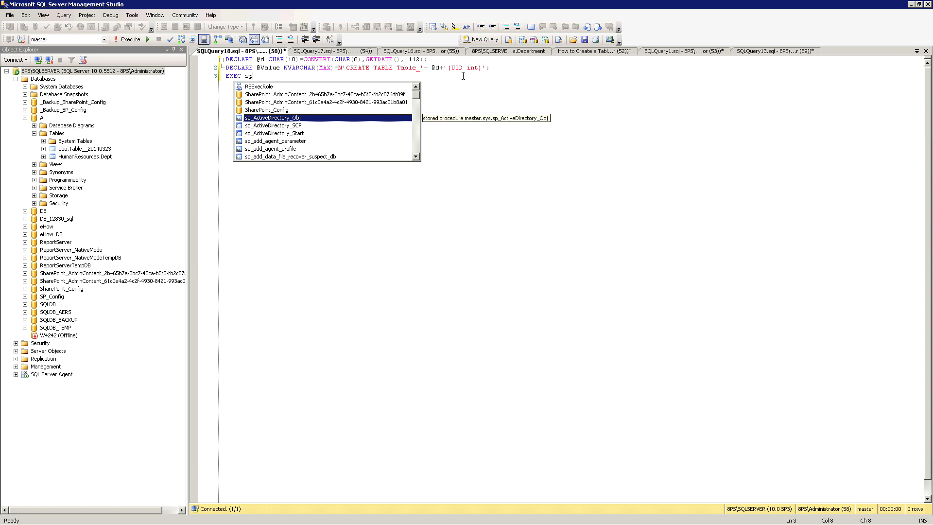
- Declare @d CHAR(10) = CONVERT(CHAR(8), GETDATE(), 112) holding today's date
{"action": "type", "text": "_exe"}
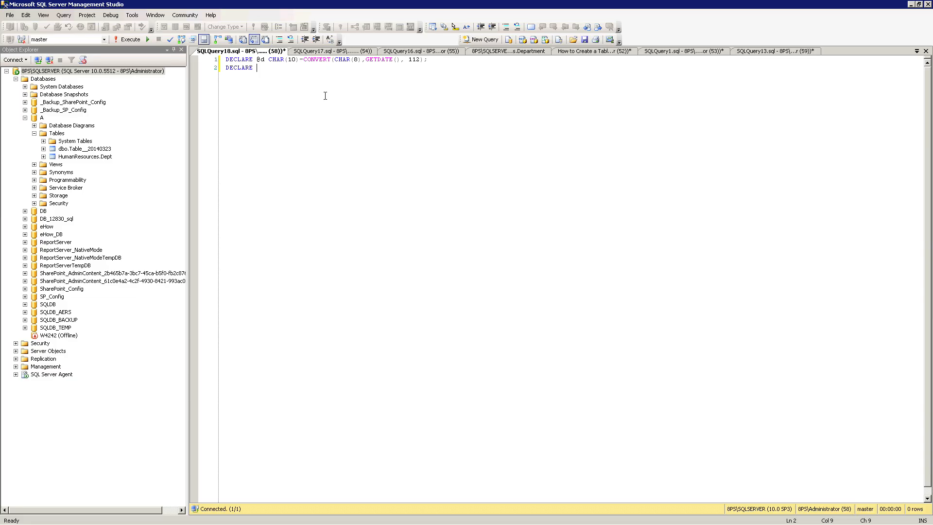
{"action": "type", "text": "@Vali"}
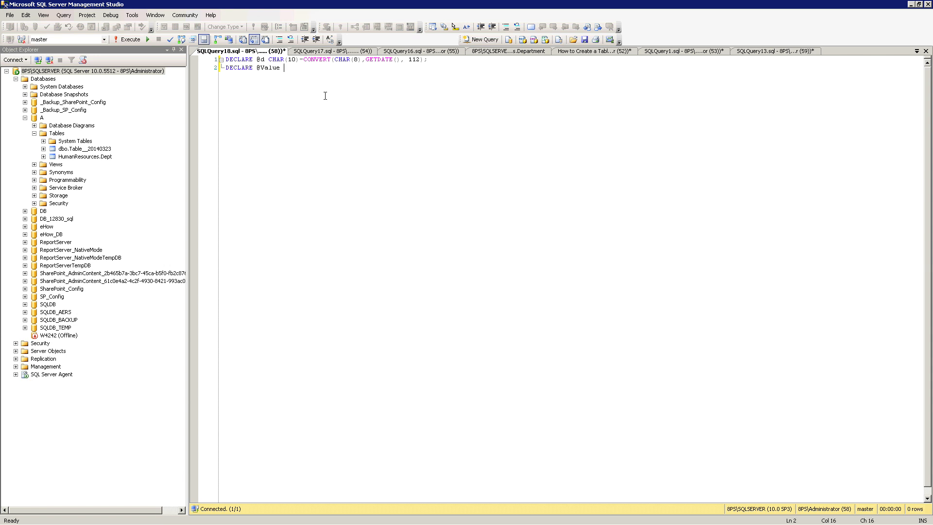
{"action": "type", "text": "NC"}
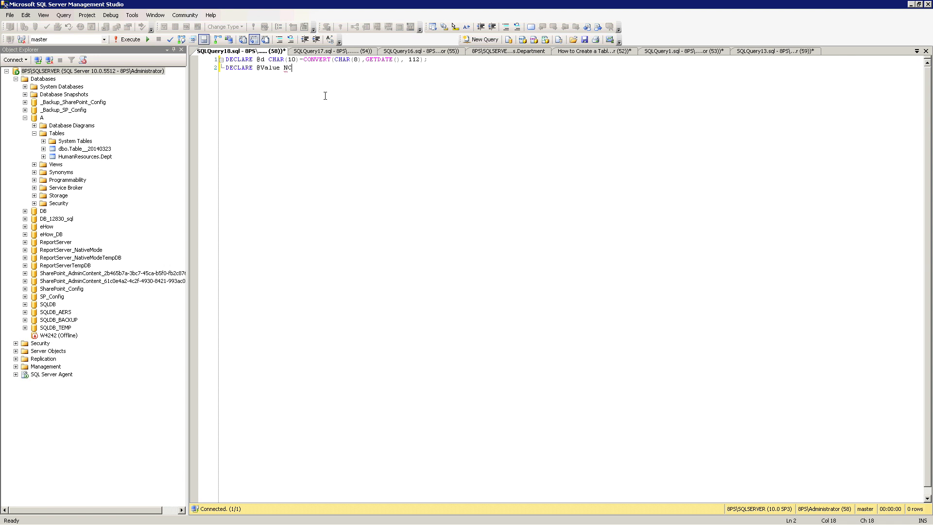
{"action": "type", "text": "VARCHAR"}
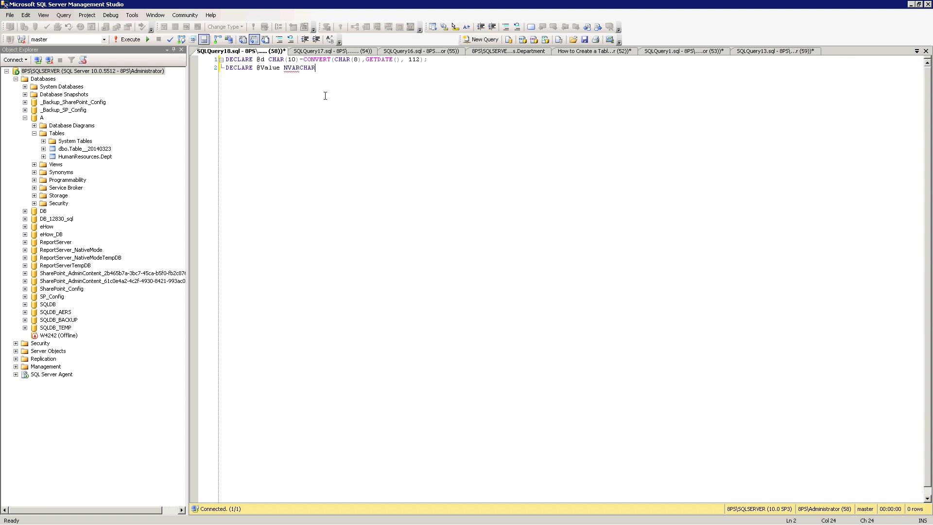
{"action": "type", "text": "MAX)"}
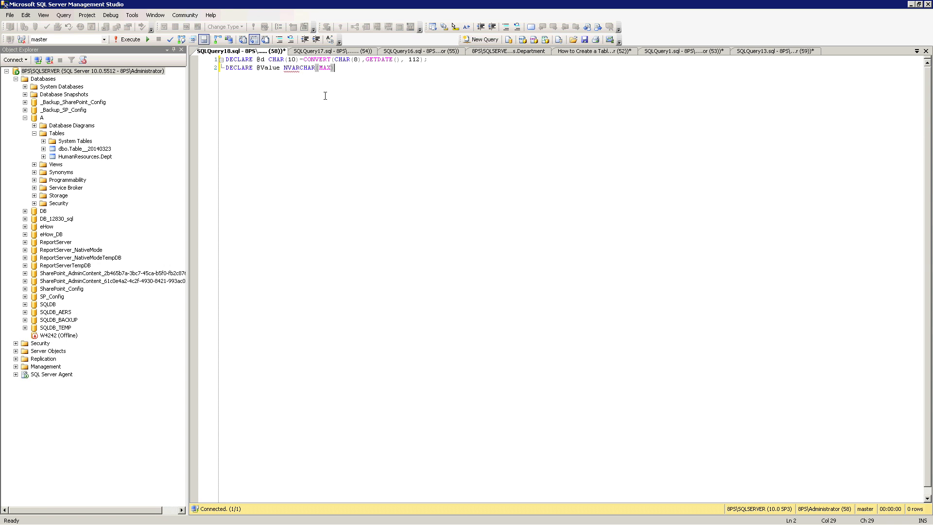
{"action": "type", "text": "=N'C"}
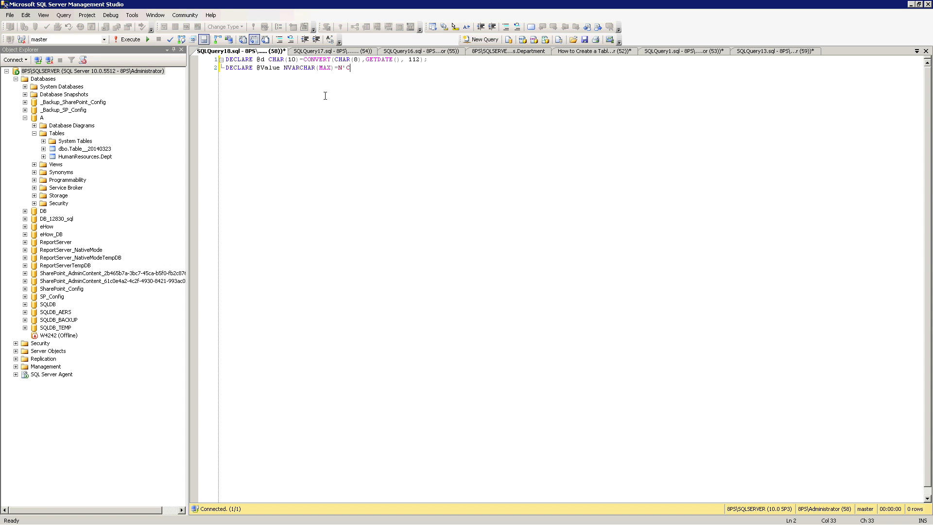
{"action": "type", "text": "REATE"}
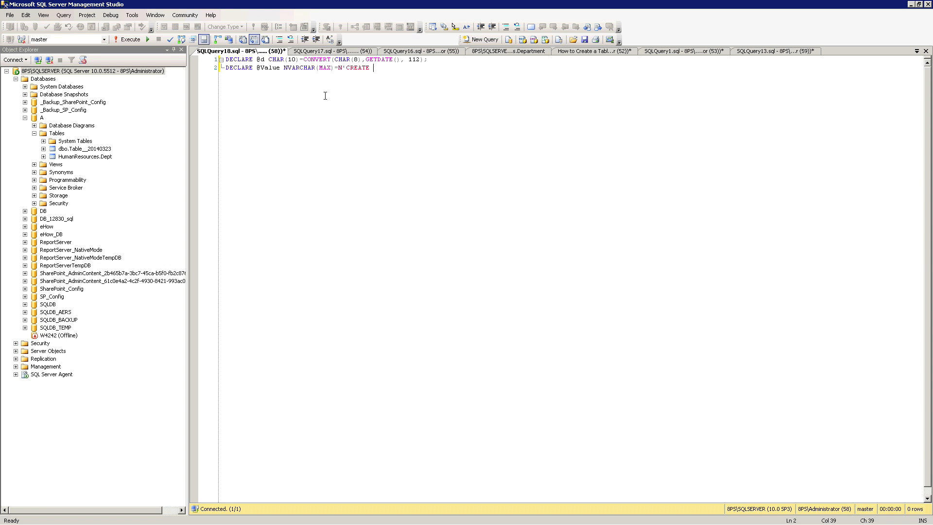
{"action": "type", "text": "TABLE"}
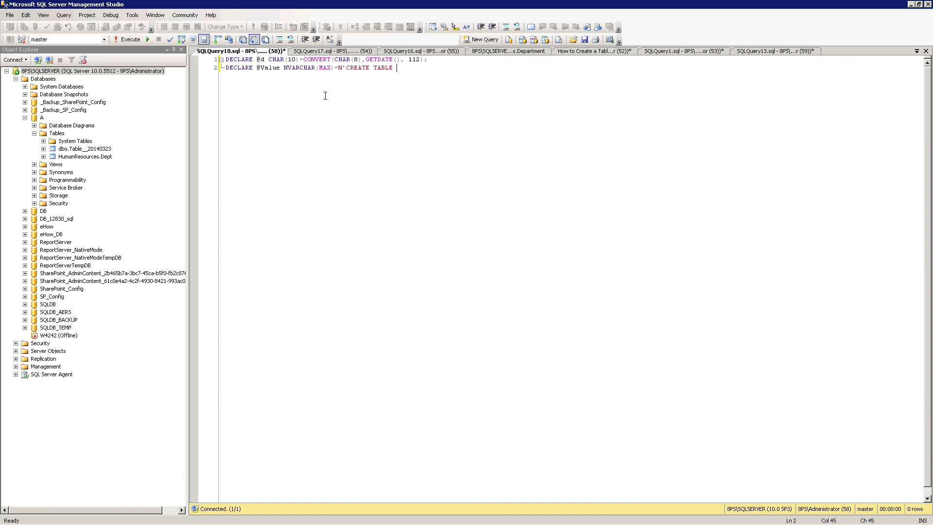
{"action": "type", "text": "Table_'+ @d+'(UID int)';"}
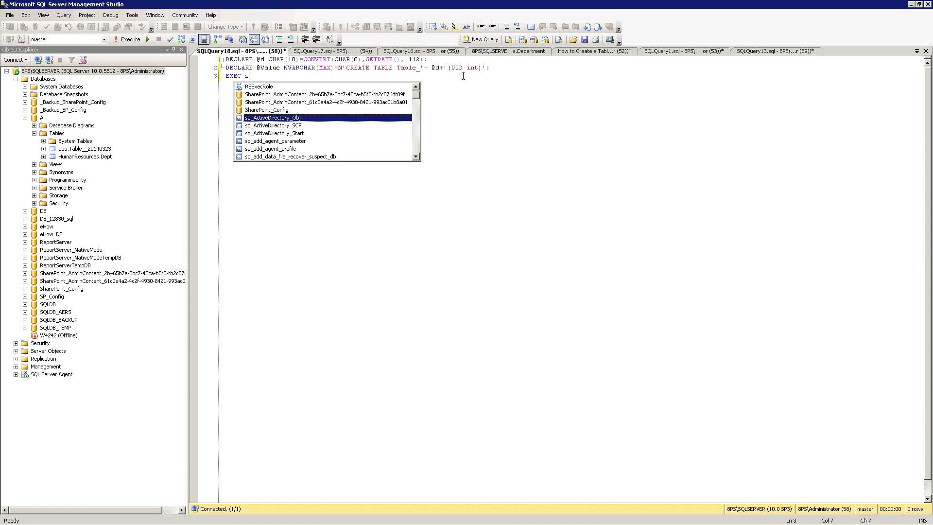
{"action": "type", "text": "p_execu"}
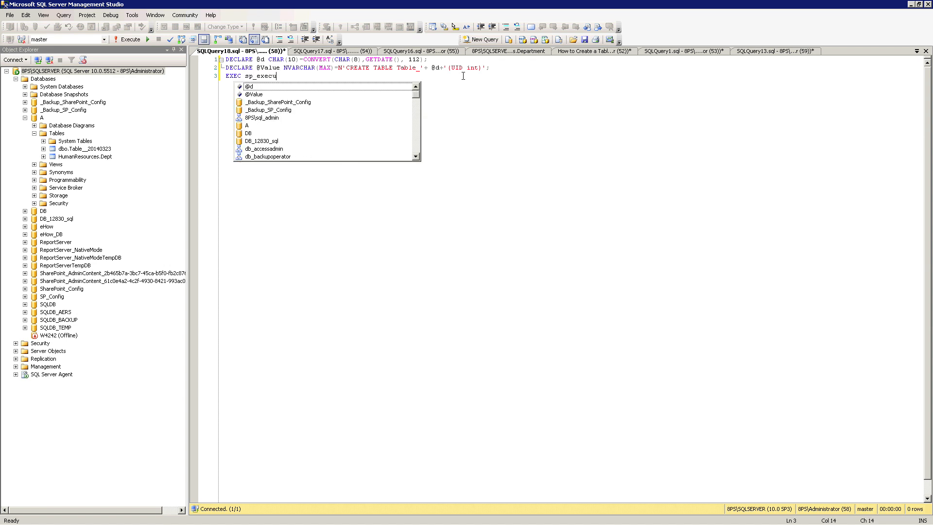
{"action": "type", "text": "tesql @"}
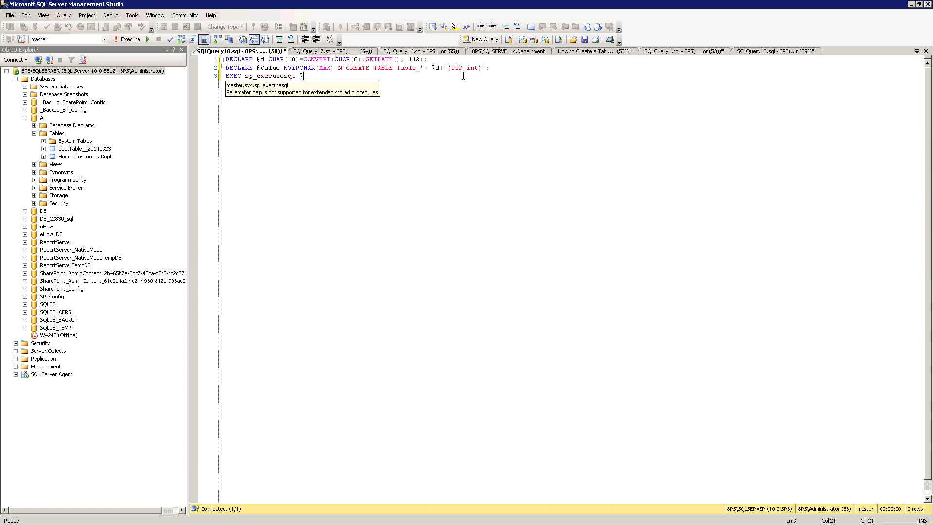
{"action": "type", "text": "Value"}
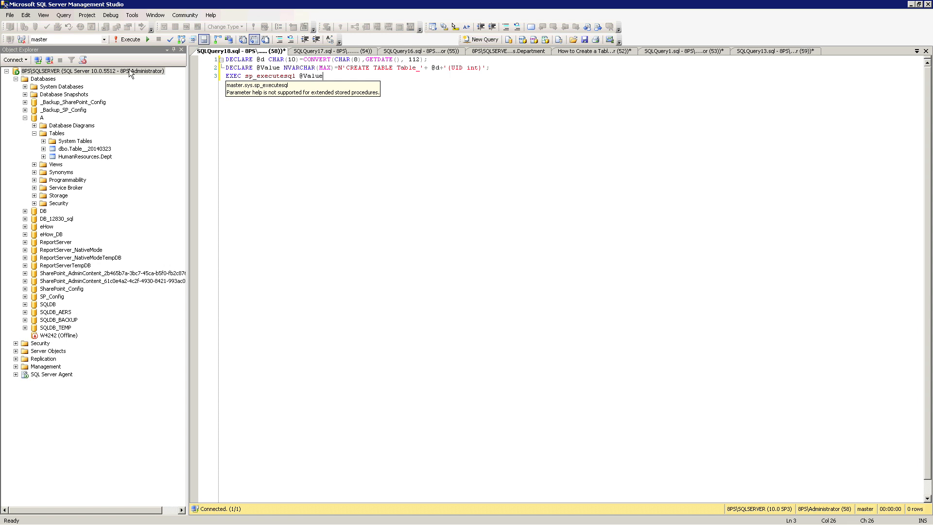
{"action": "left_click", "coordinate": [102, 39]}
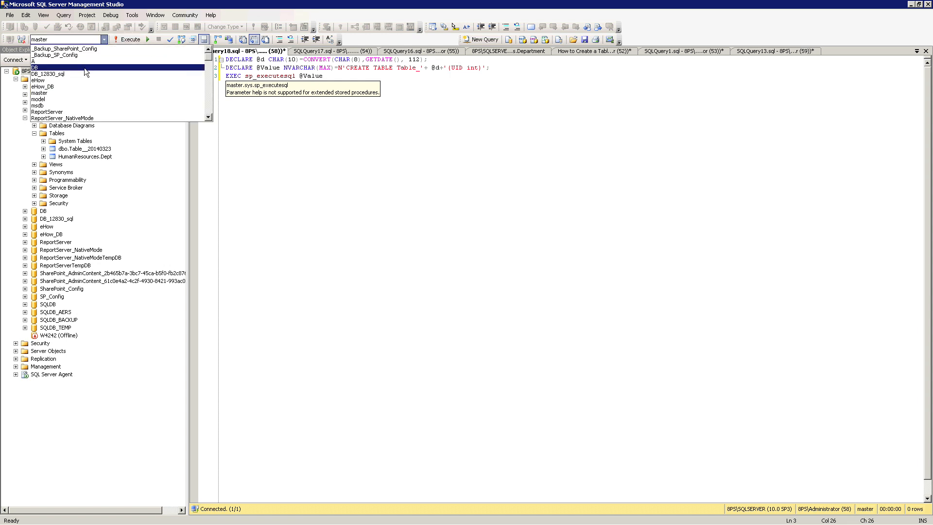